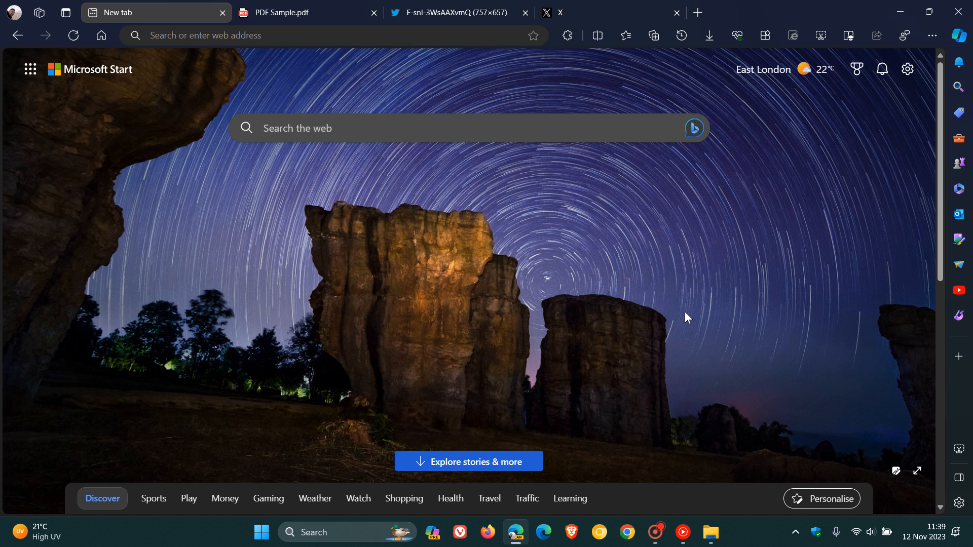
{"action": "mouse_move", "coordinate": [650, 276]}
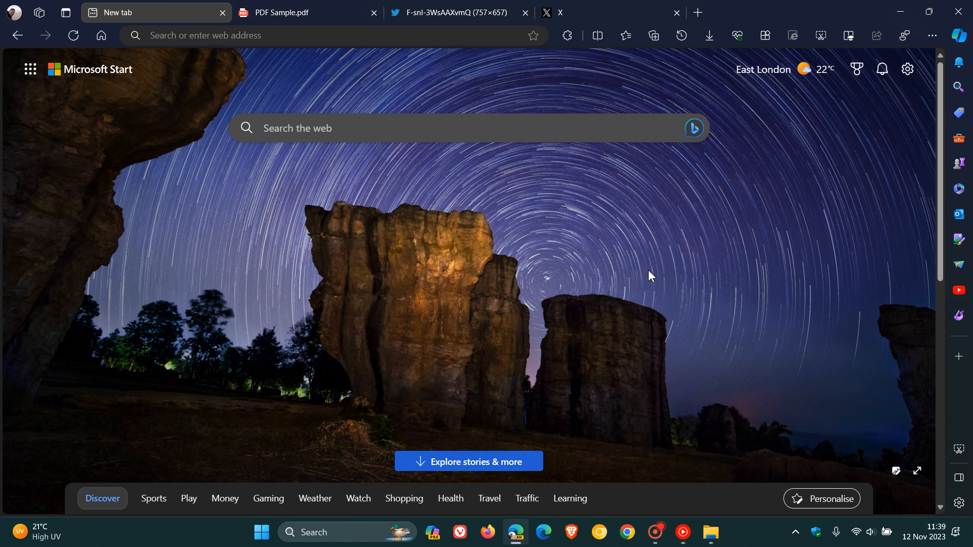
Open and close the Copilot sidebar, then switch to PDF Sample and clear the selection.
{"action": "left_click", "coordinate": [961, 35]}
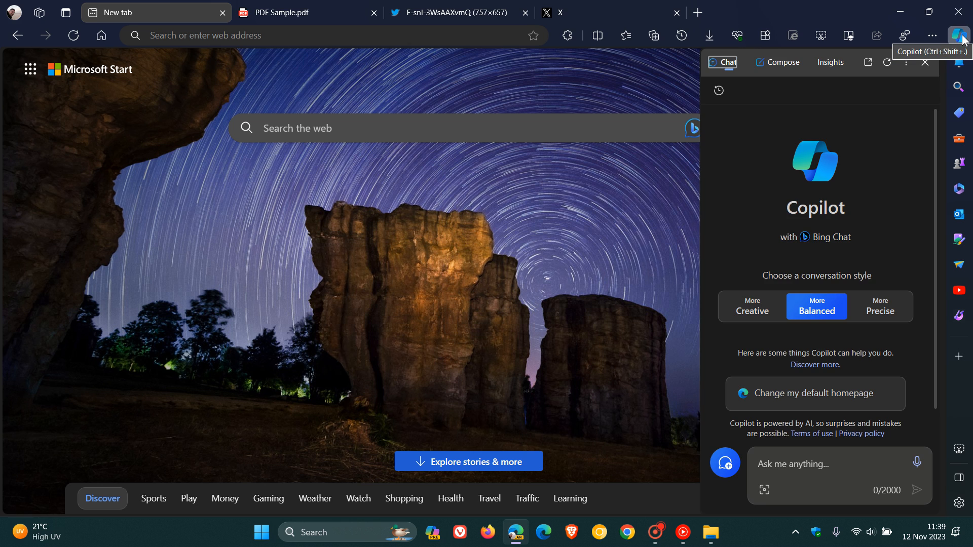
{"action": "mouse_move", "coordinate": [865, 174]}
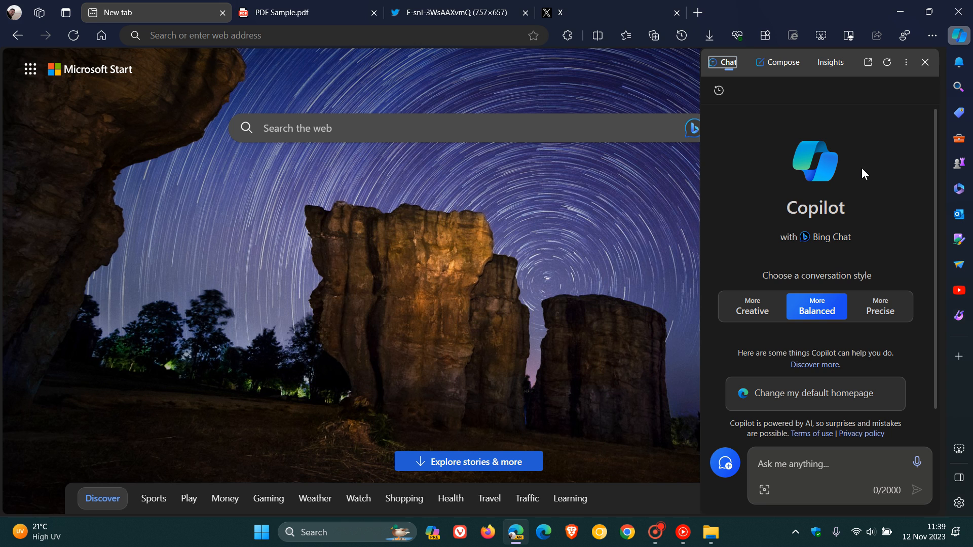
{"action": "mouse_move", "coordinate": [925, 61]}
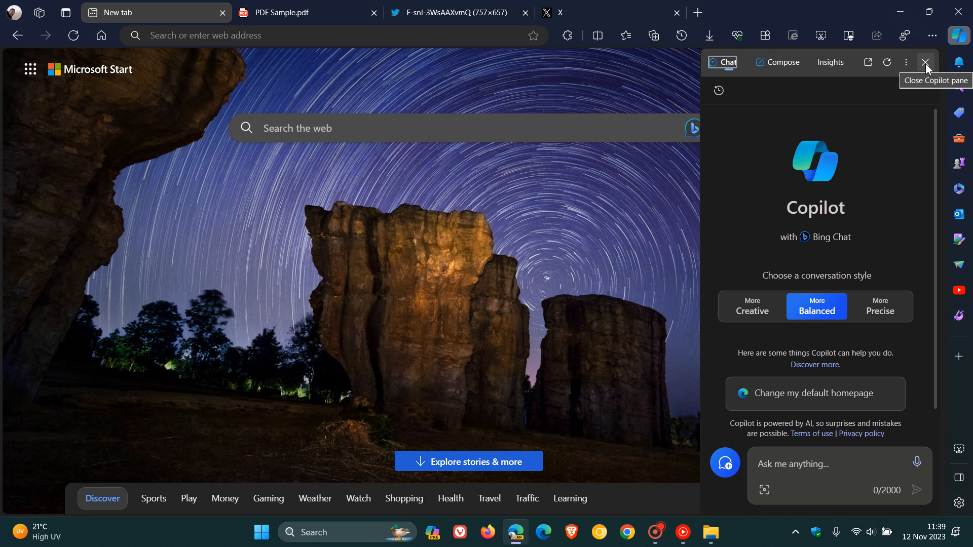
{"action": "left_click", "coordinate": [924, 61]}
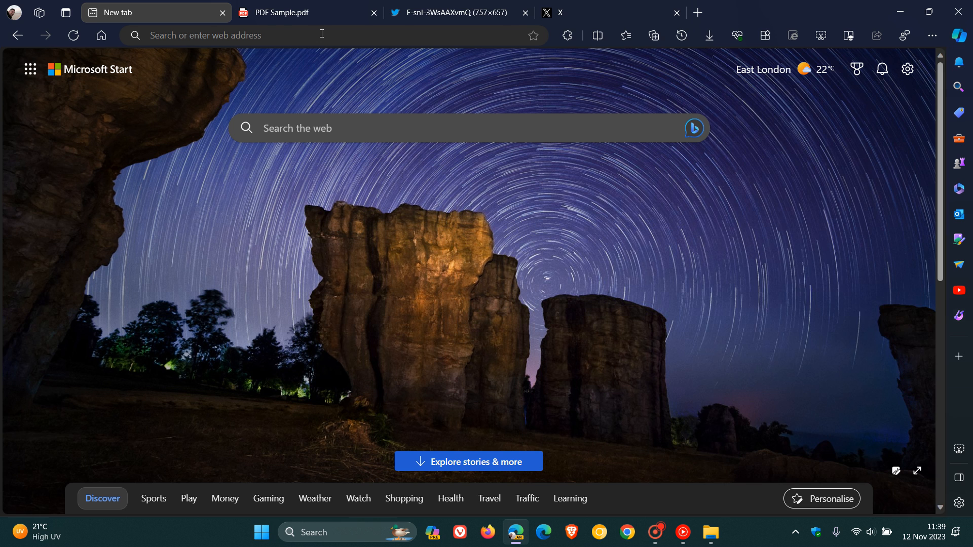
{"action": "left_click", "coordinate": [280, 12]}
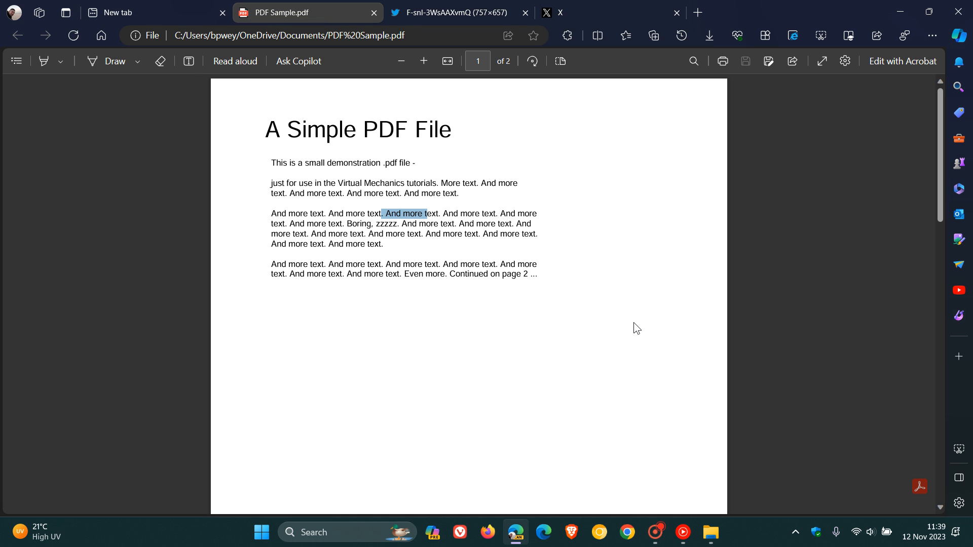
{"action": "left_click", "coordinate": [636, 328]}
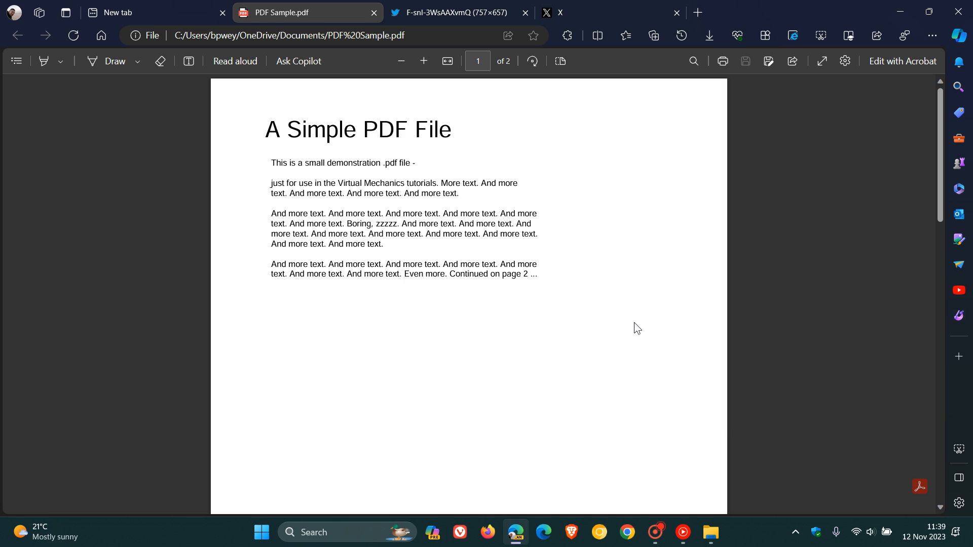
Select the words 'And more' and show the actions menu for that selection.
{"action": "double_click", "coordinate": [394, 214]}
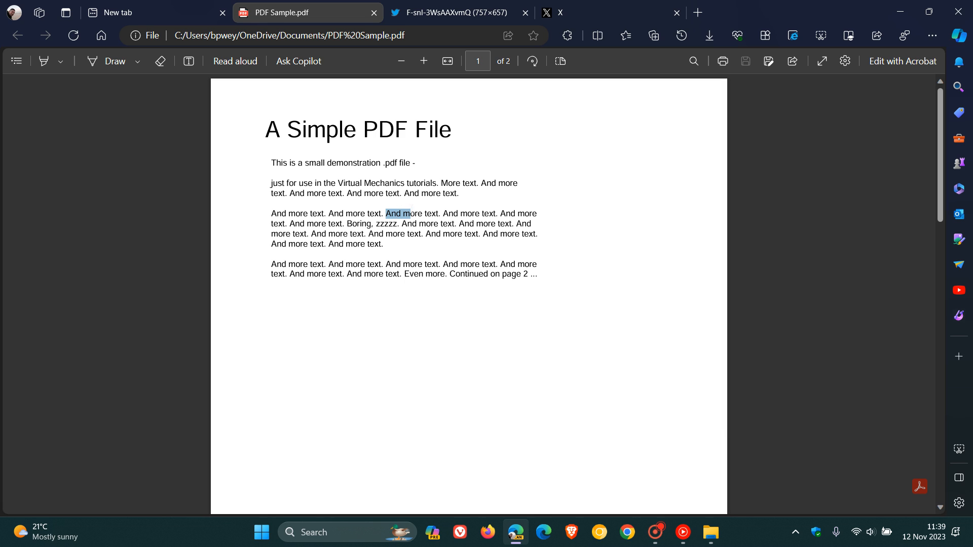
{"action": "right_click", "coordinate": [404, 213]}
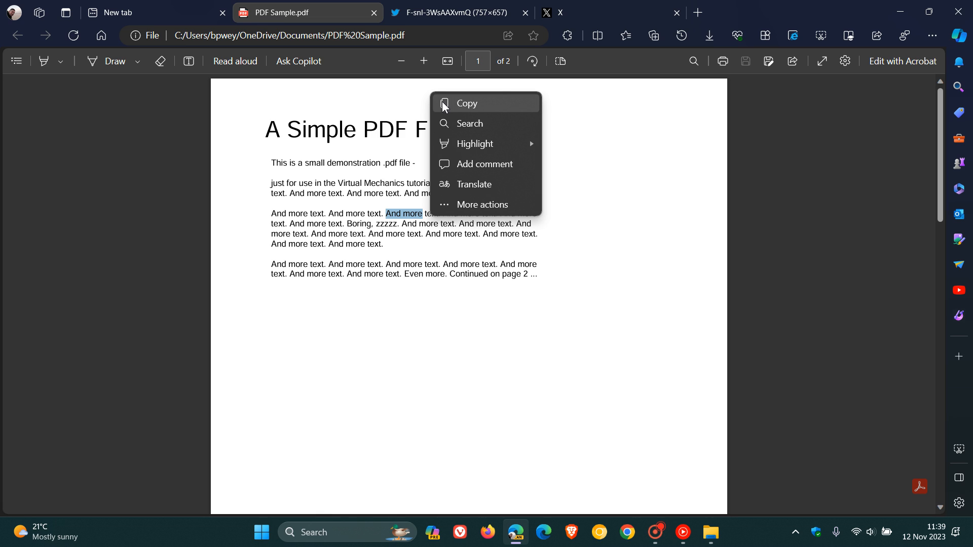
{"action": "mouse_move", "coordinate": [473, 184]}
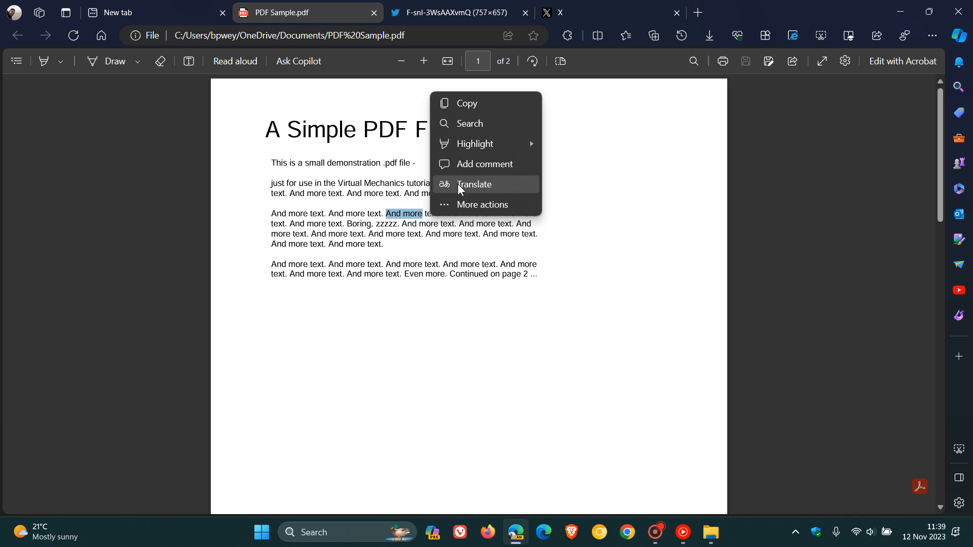
{"action": "right_click", "coordinate": [492, 213]}
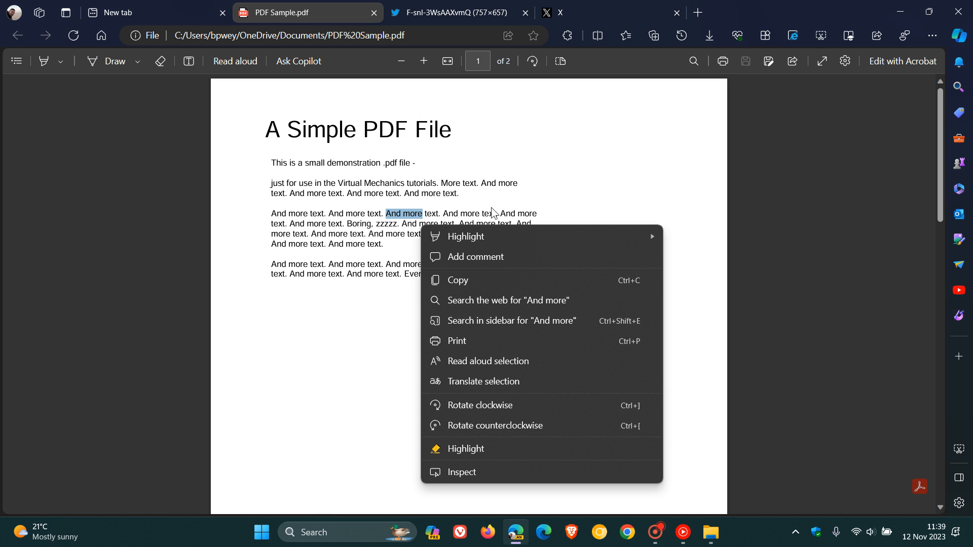
{"action": "mouse_move", "coordinate": [360, 406]}
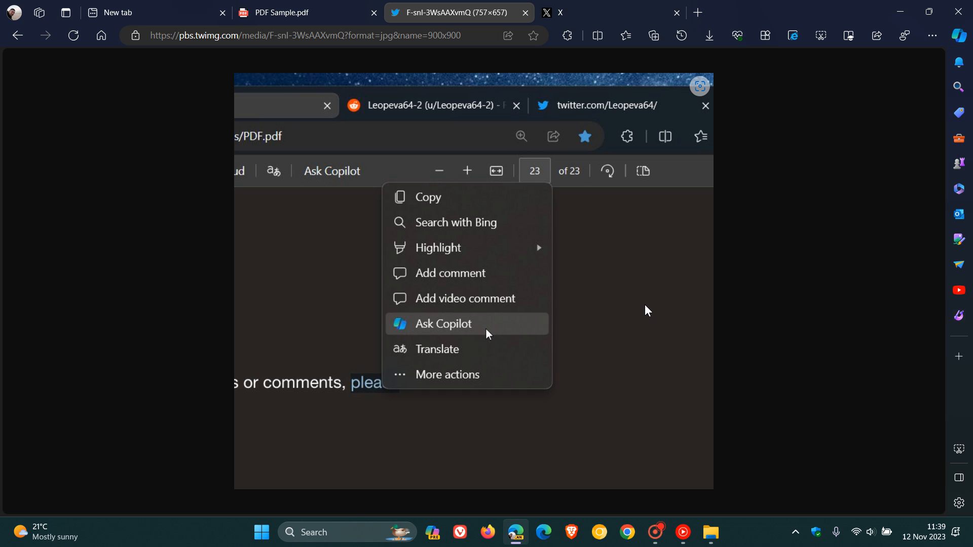
{"action": "mouse_move", "coordinate": [492, 331]}
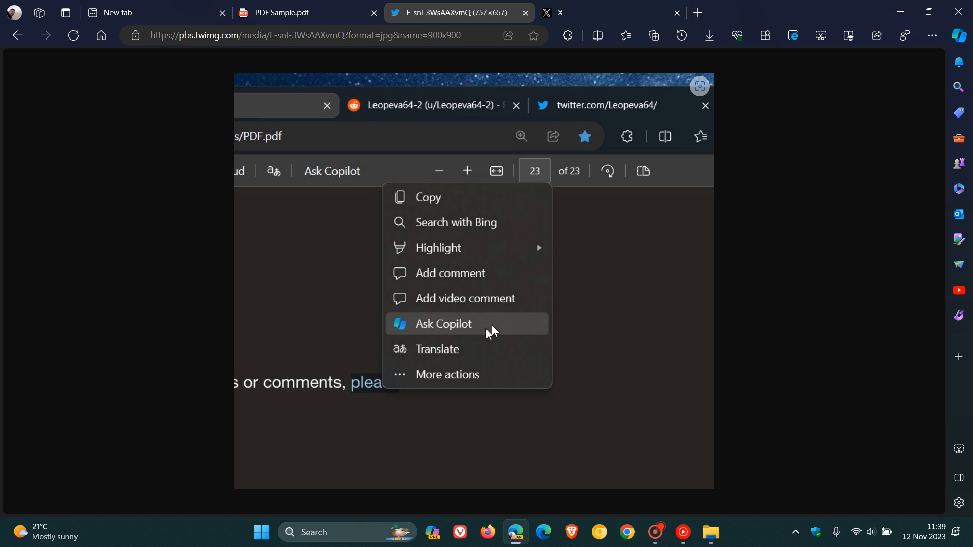
{"action": "mouse_move", "coordinate": [648, 324]}
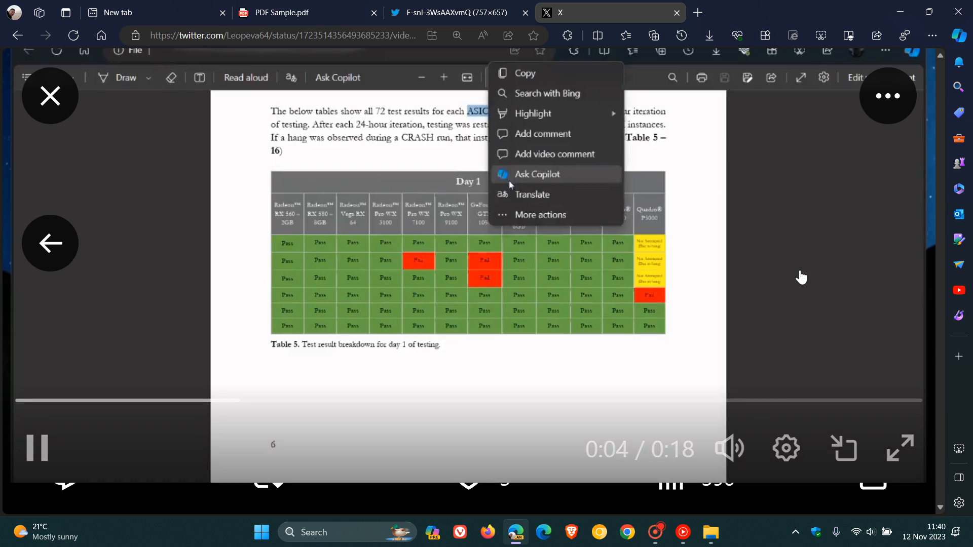
Play the X post's video showing Ask Copilot sending the selected 'ASIC' to Copilot chat.
{"action": "left_click", "coordinate": [537, 173]}
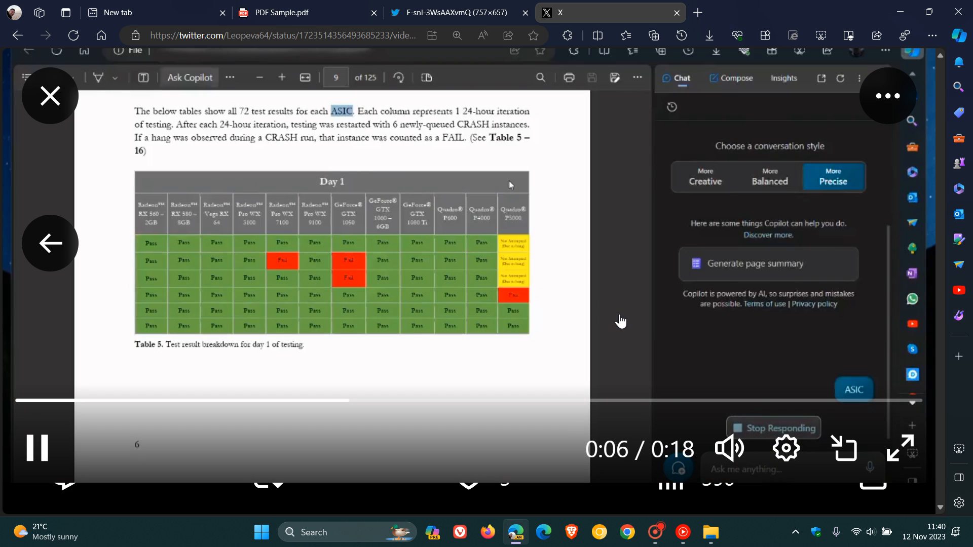
{"action": "left_click", "coordinate": [854, 389]}
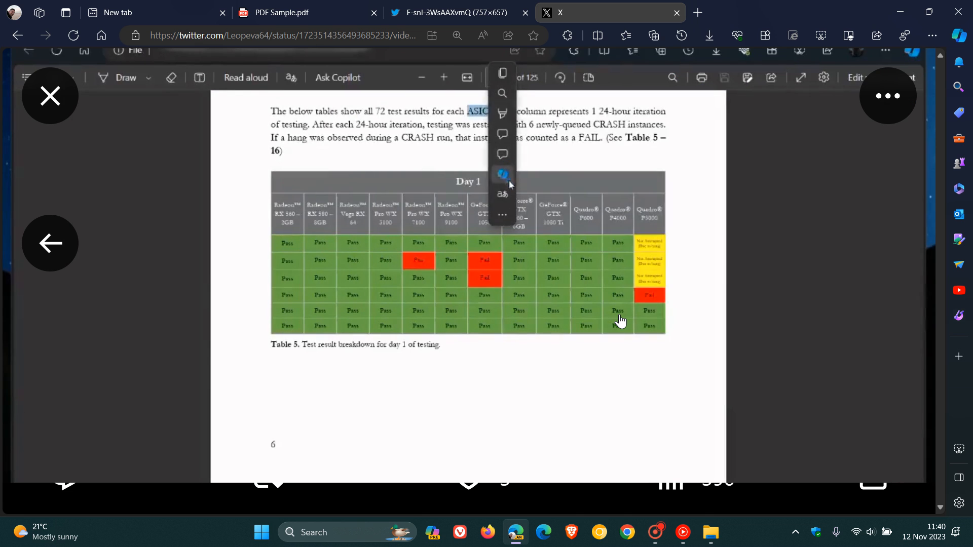
{"action": "left_click", "coordinate": [337, 77]}
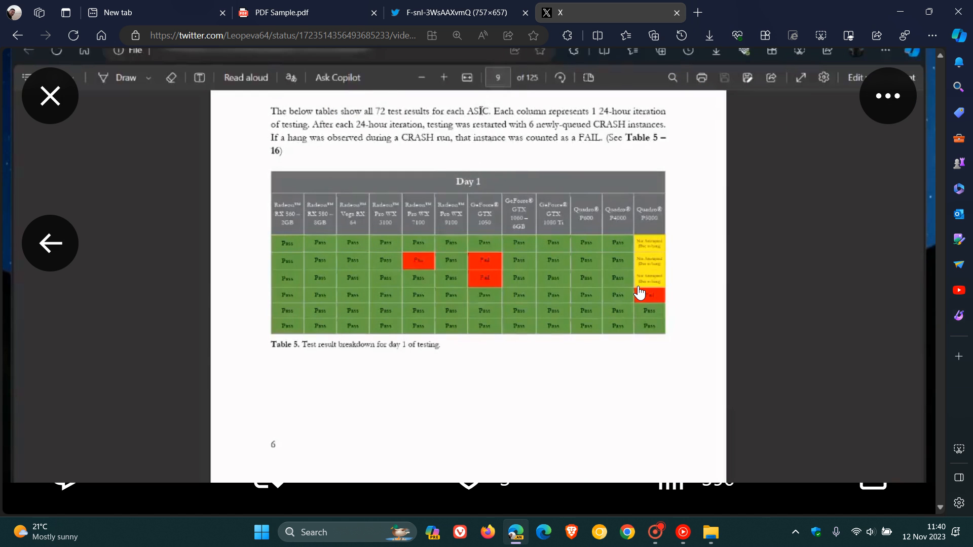
{"action": "right_click", "coordinate": [478, 111]}
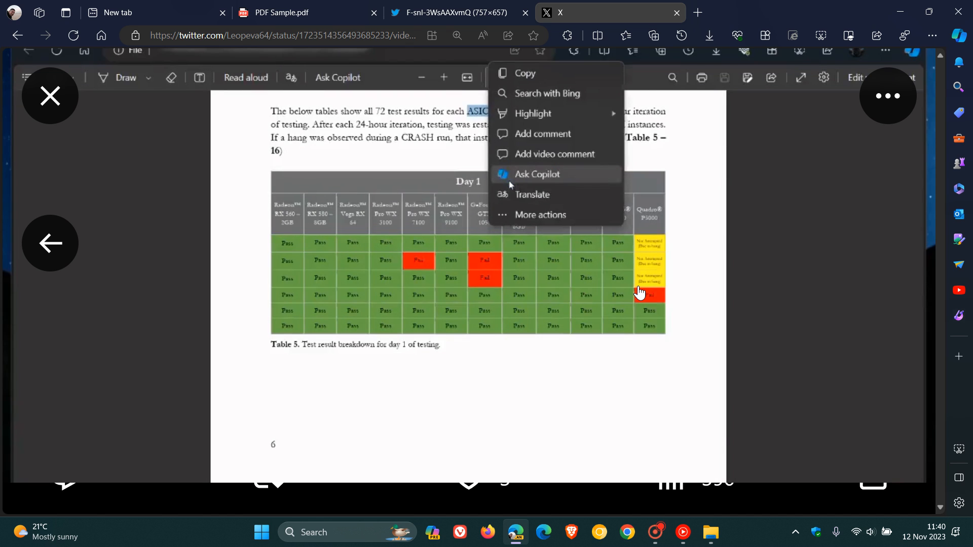
{"action": "left_click", "coordinate": [537, 174]}
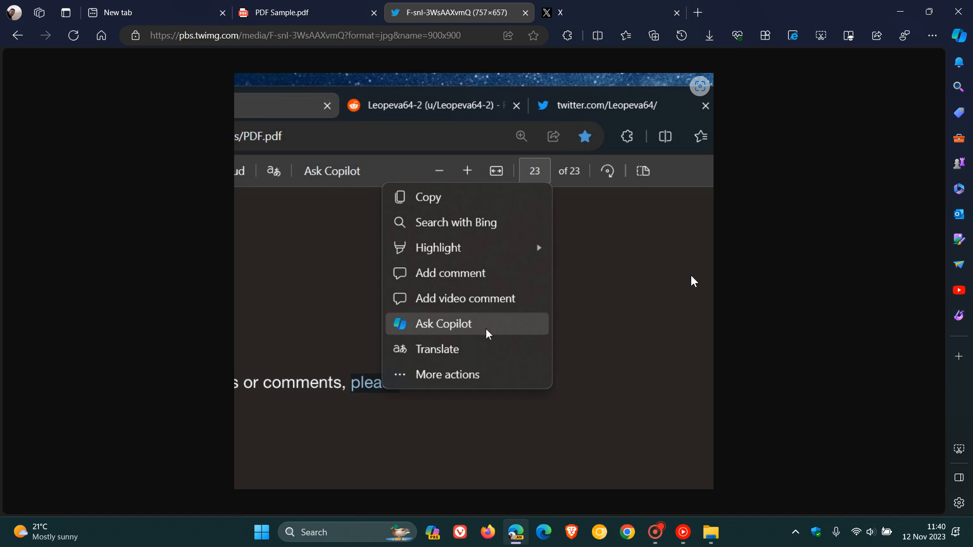
{"action": "mouse_move", "coordinate": [617, 284]}
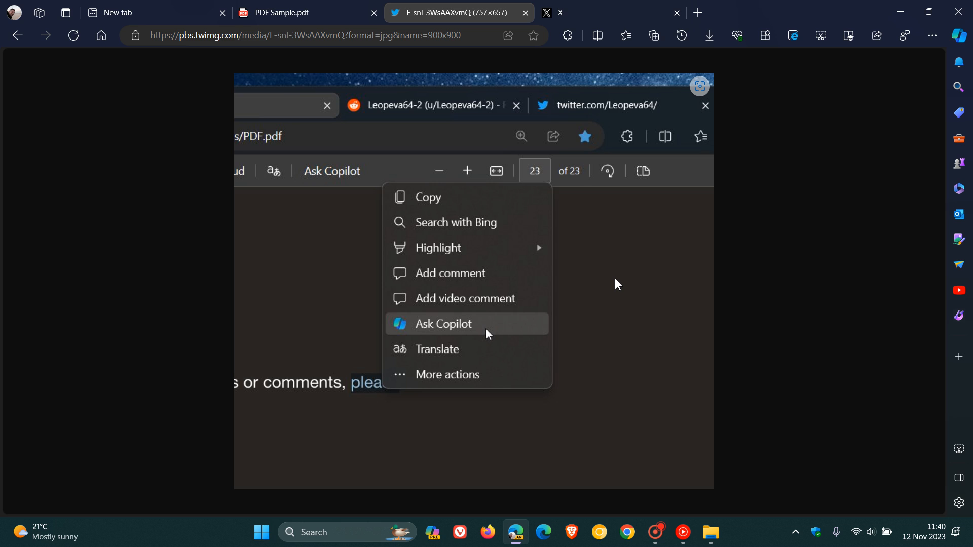
{"action": "mouse_move", "coordinate": [279, 111]}
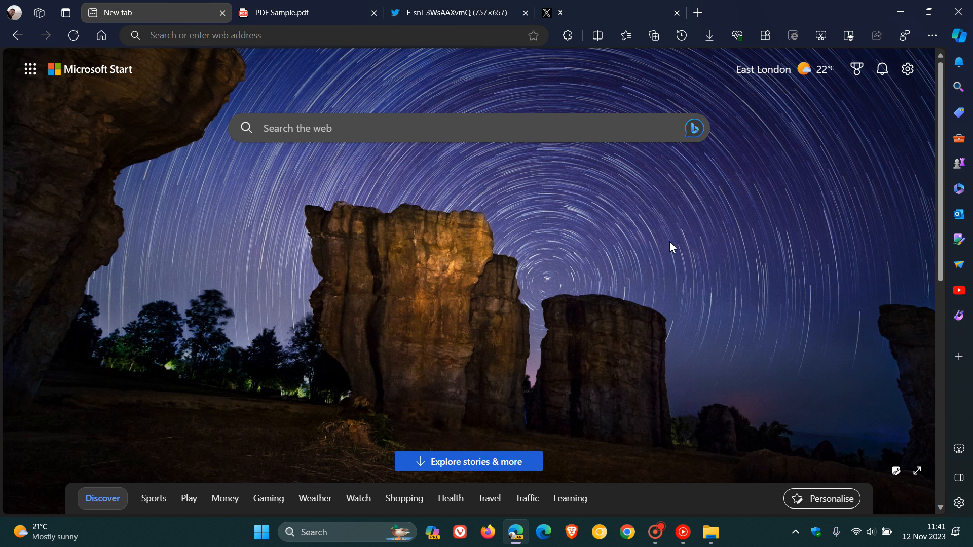
{"action": "mouse_move", "coordinate": [661, 251]}
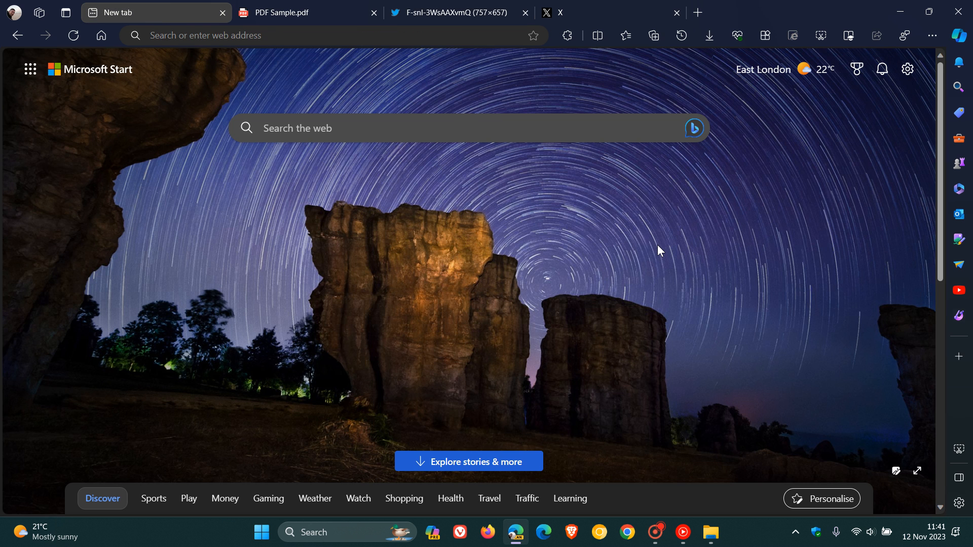